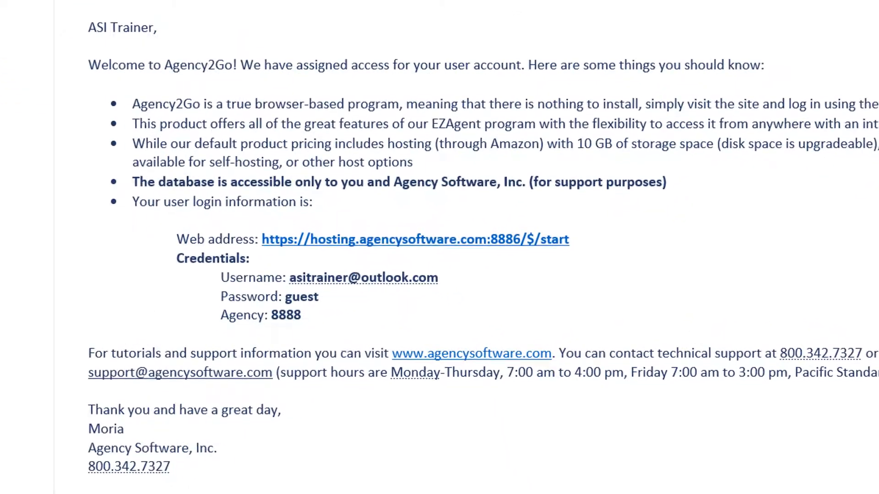
{"action": "mouse_move", "coordinate": [325, 240]}
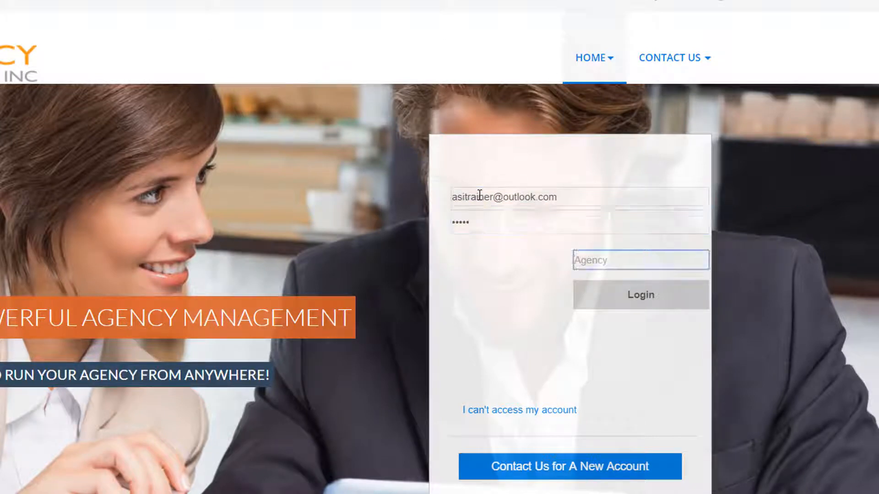
Log in to Agency2Go with agency number 8888
{"action": "type", "text": "8888"}
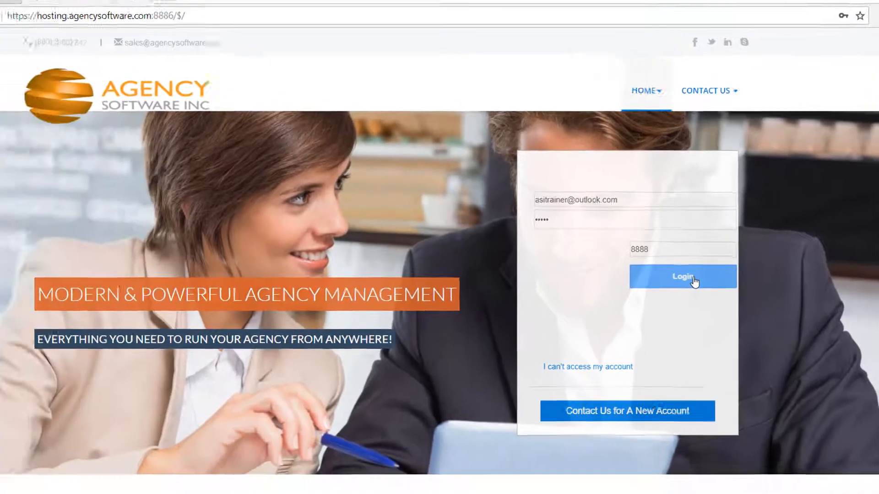
{"action": "left_click", "coordinate": [682, 276]}
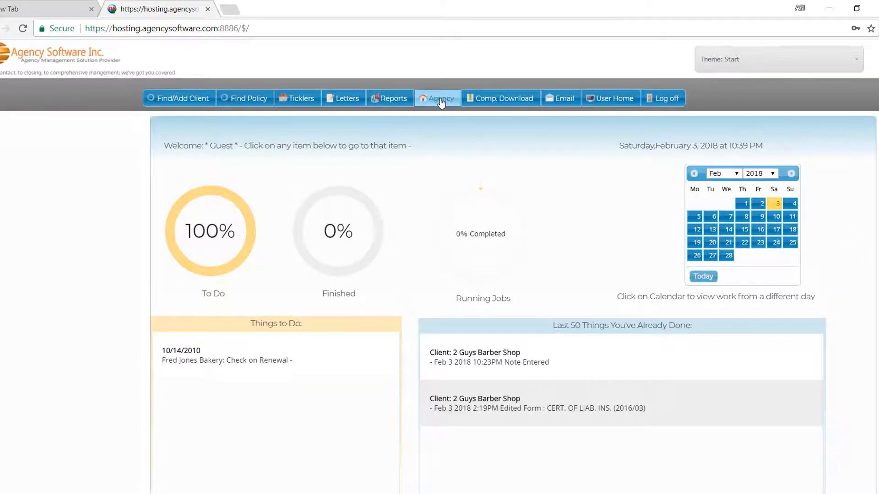
Go to Agency > Employees and select the Guest employee
{"action": "left_click", "coordinate": [439, 98]}
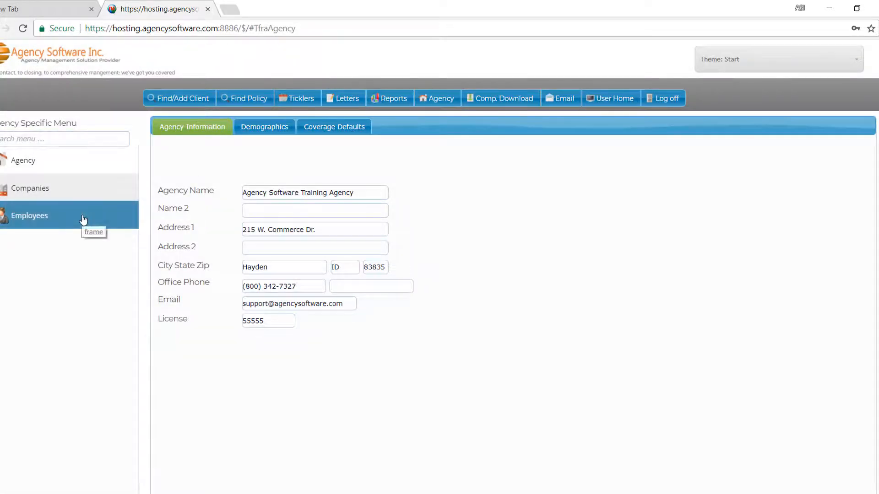
{"action": "left_click", "coordinate": [29, 215]}
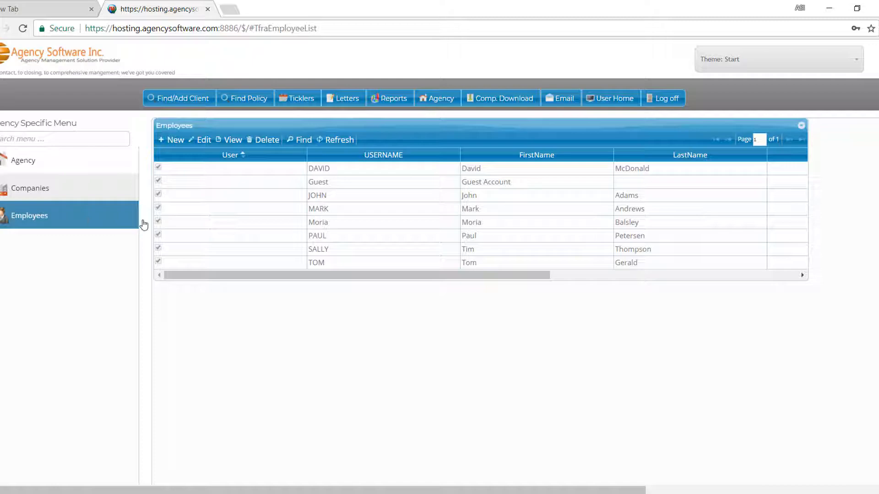
{"action": "left_click", "coordinate": [203, 140]}
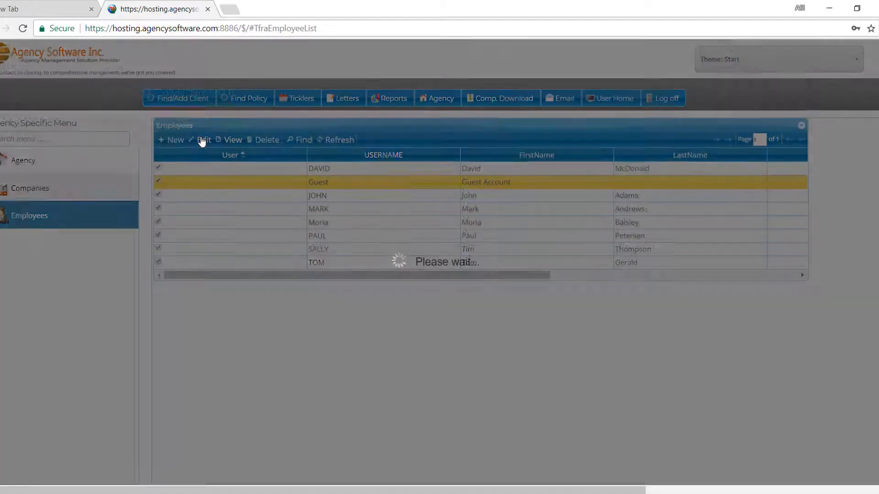
Open the Guest employee's details for editing, then open a new blank browser tab
{"action": "left_click", "coordinate": [203, 139]}
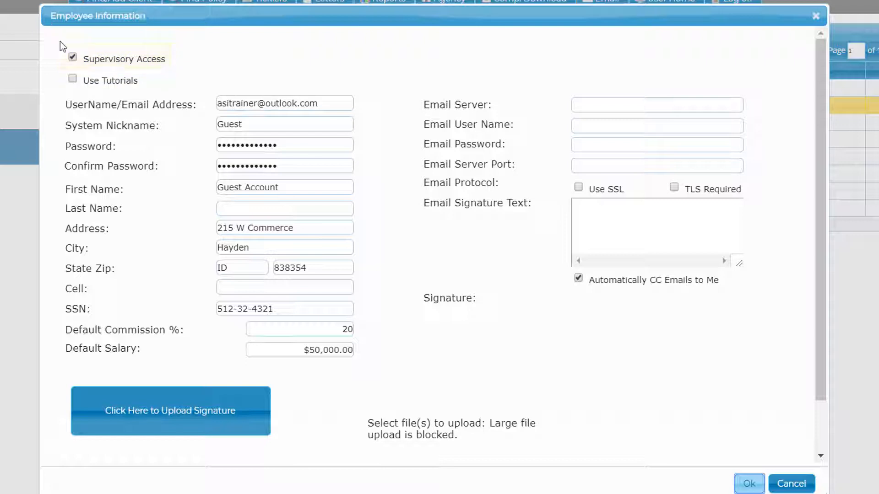
{"action": "mouse_move", "coordinate": [397, 142]}
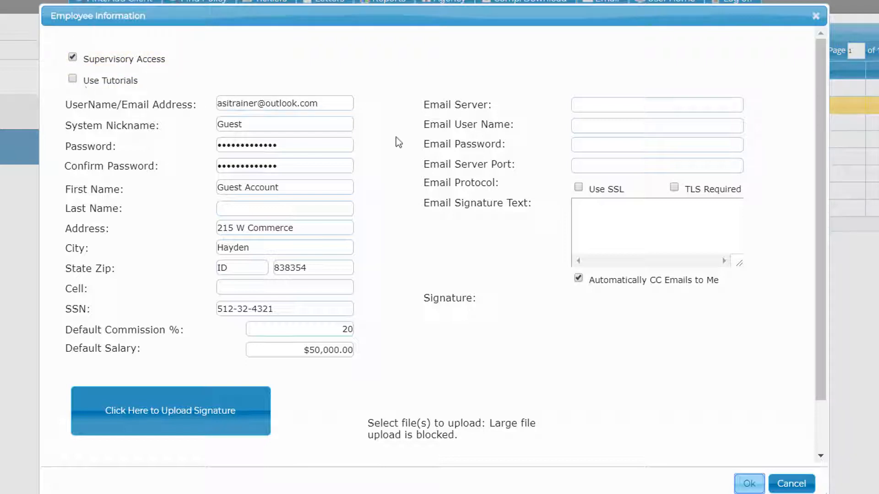
{"action": "left_click", "coordinate": [657, 105]}
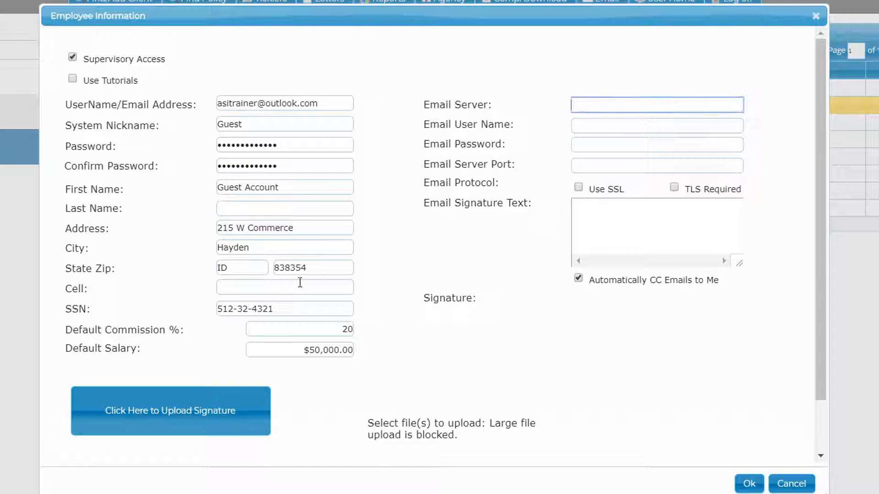
{"action": "left_click", "coordinate": [285, 287]}
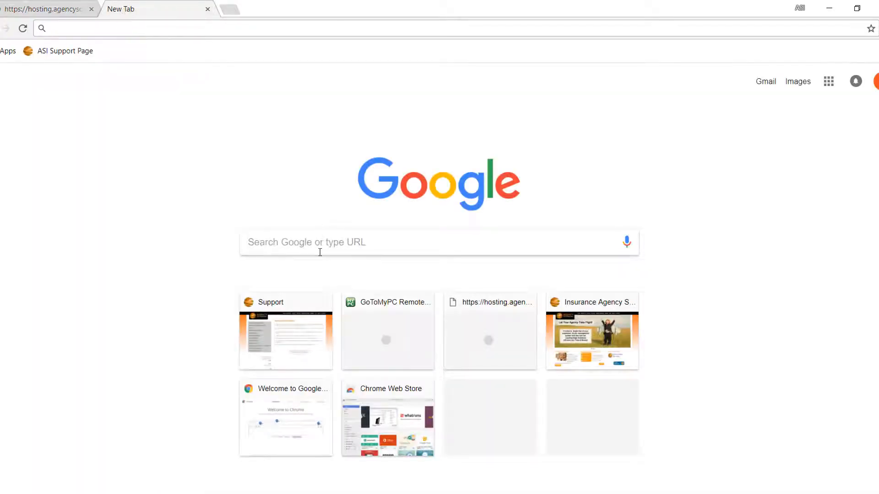
Search Google for Gmail SMTP settings
{"action": "type", "text": "gmail"}
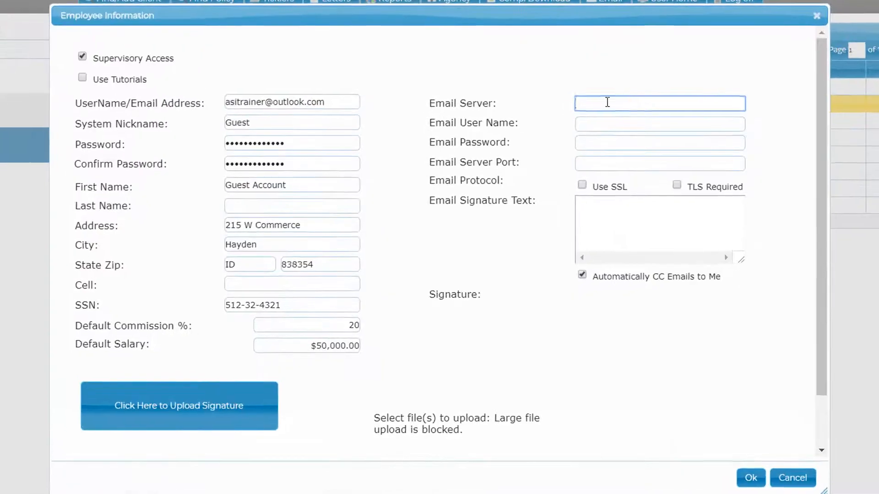
{"action": "type", "text": "smtp.gmail.com"}
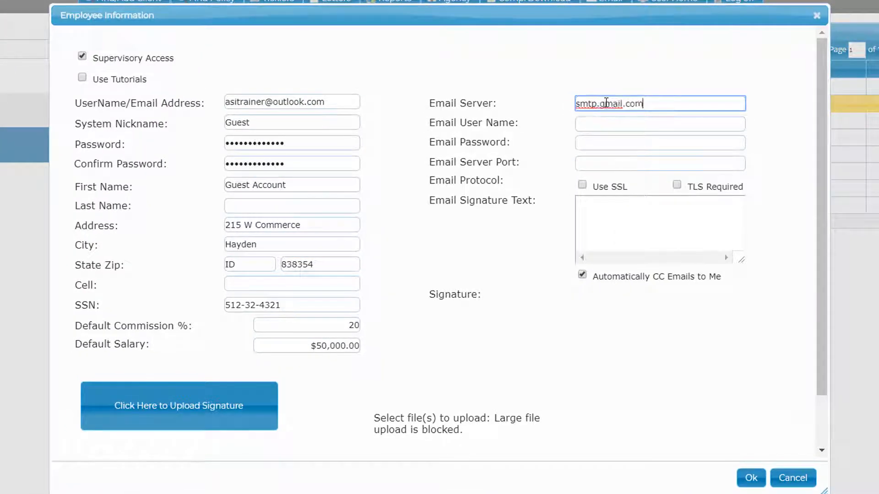
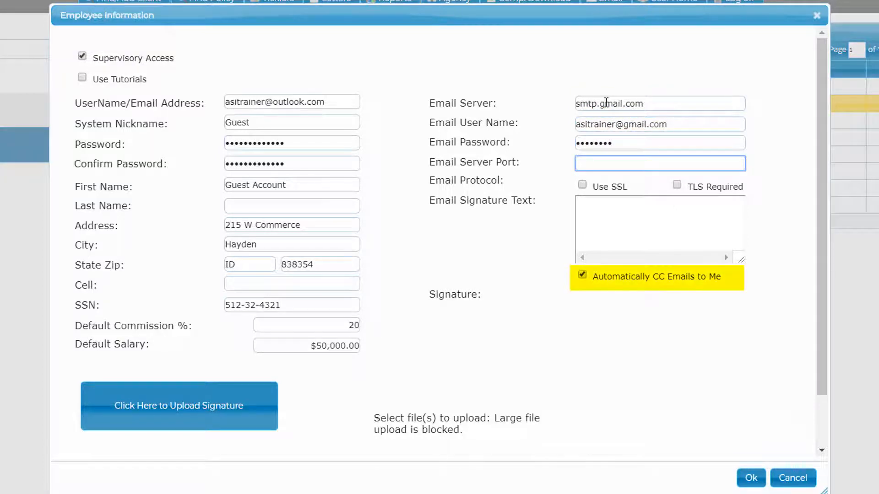
{"action": "type", "text": "465"}
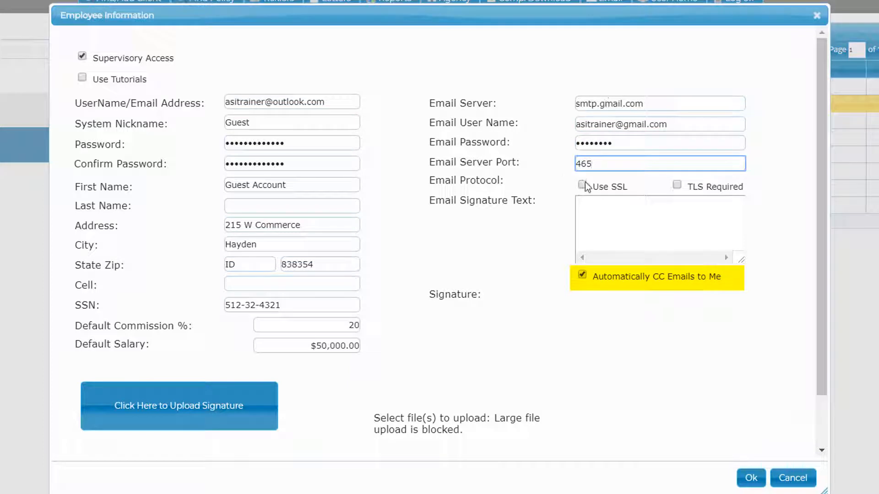
{"action": "type", "text": "Thank you,"}
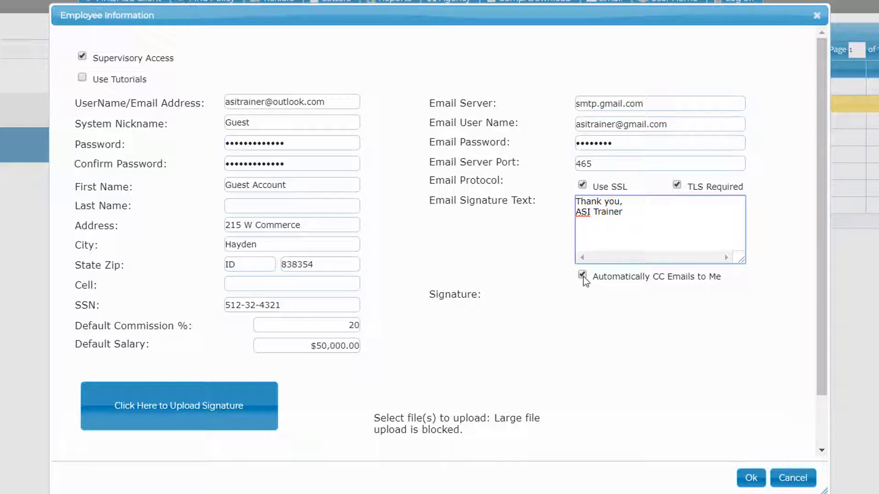
{"action": "left_click", "coordinate": [291, 284]}
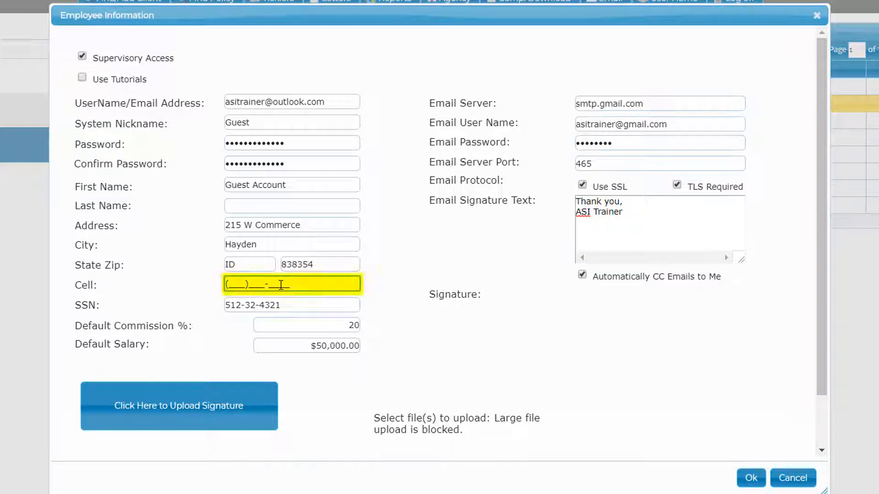
{"action": "type", "text": "208)777-"}
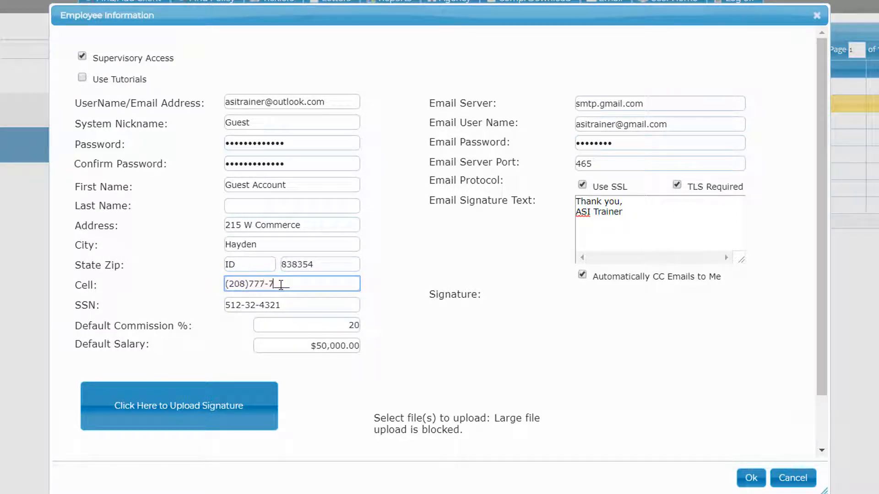
{"action": "type", "text": "777"}
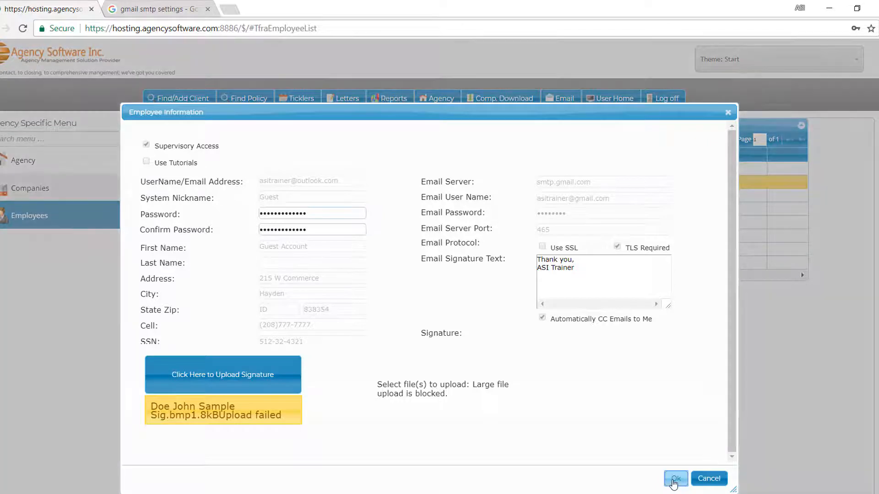
{"action": "left_click", "coordinate": [675, 479]}
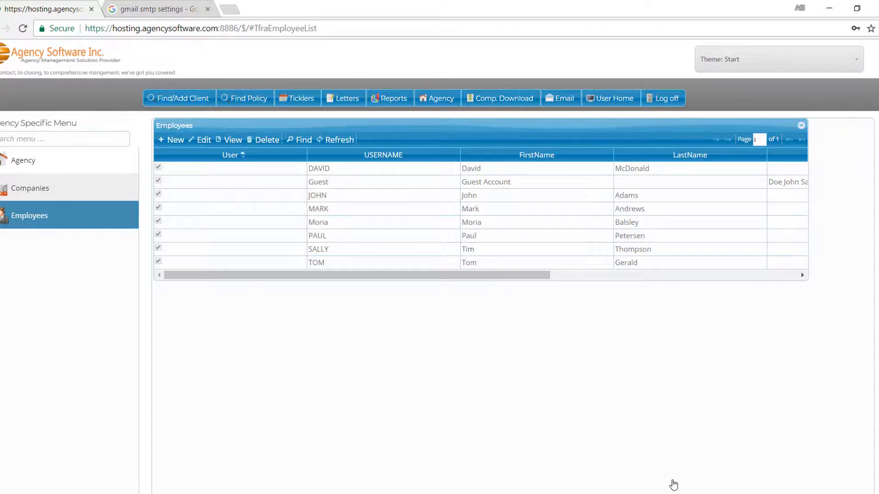
{"action": "left_click", "coordinate": [325, 212]}
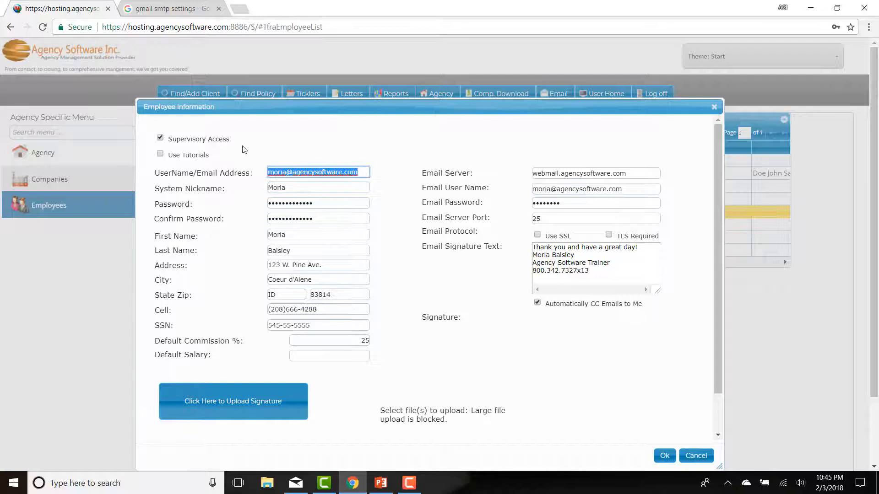
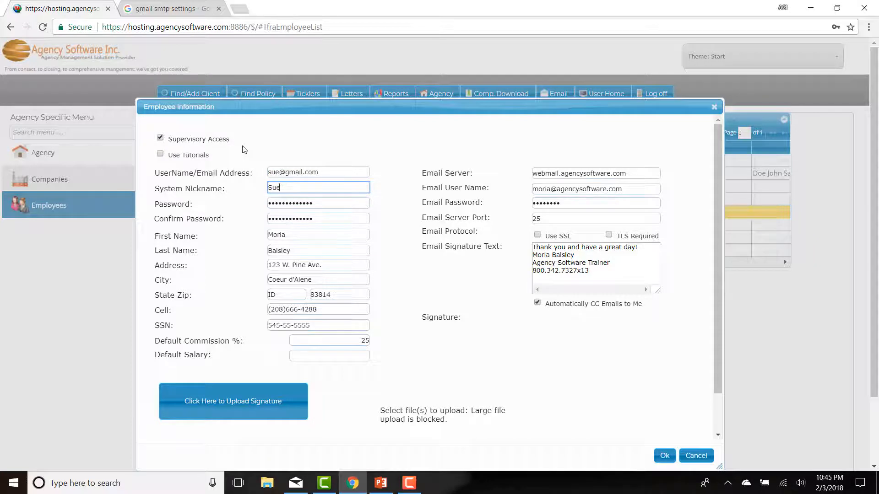
{"action": "left_click", "coordinate": [318, 234]}
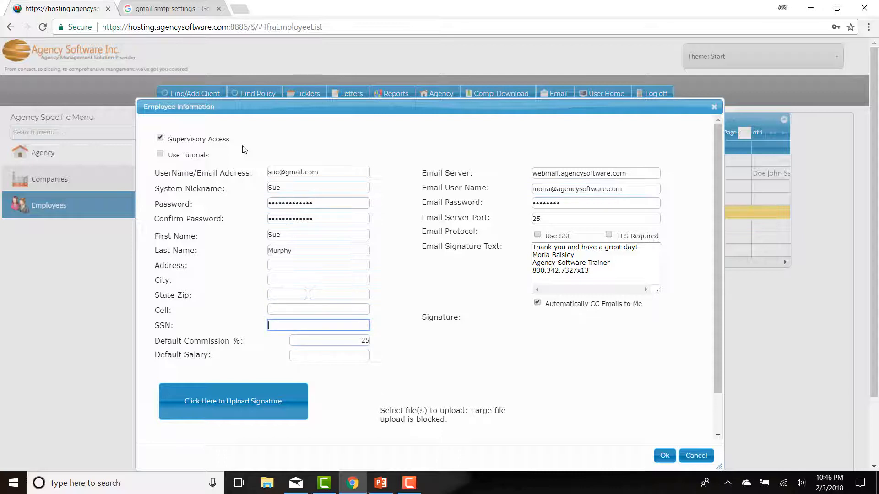
{"action": "left_click", "coordinate": [330, 340]}
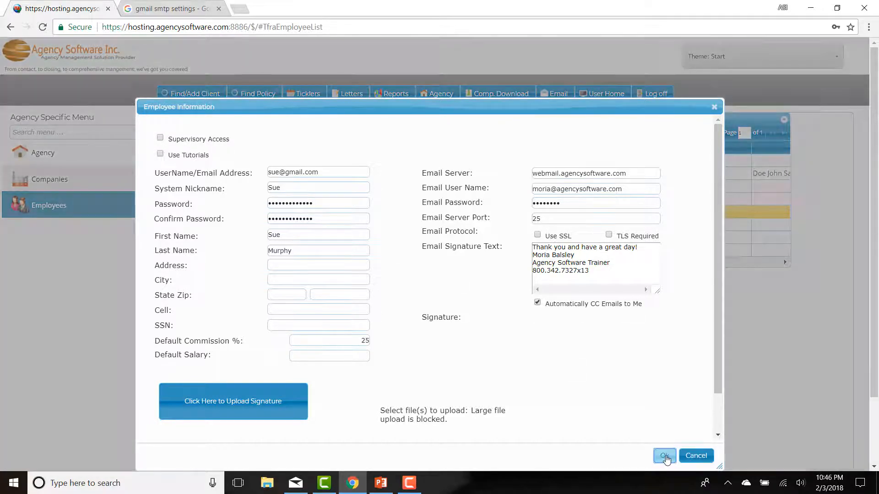
{"action": "left_click", "coordinate": [664, 456]}
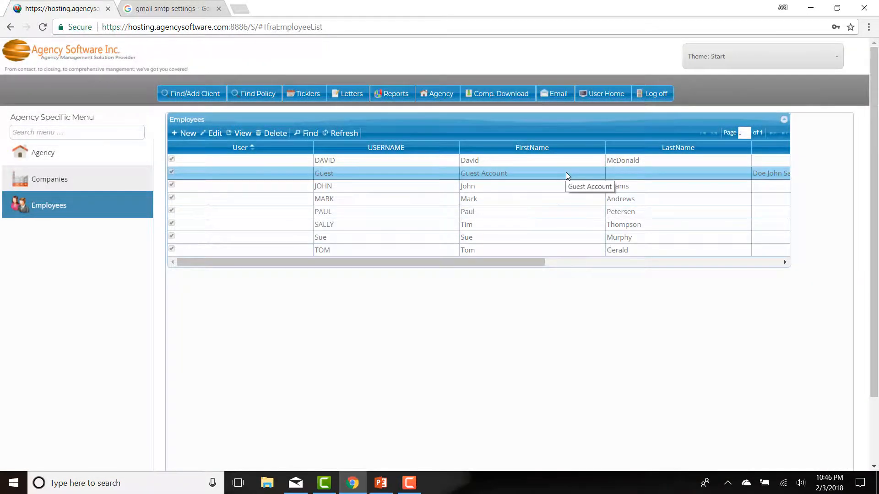